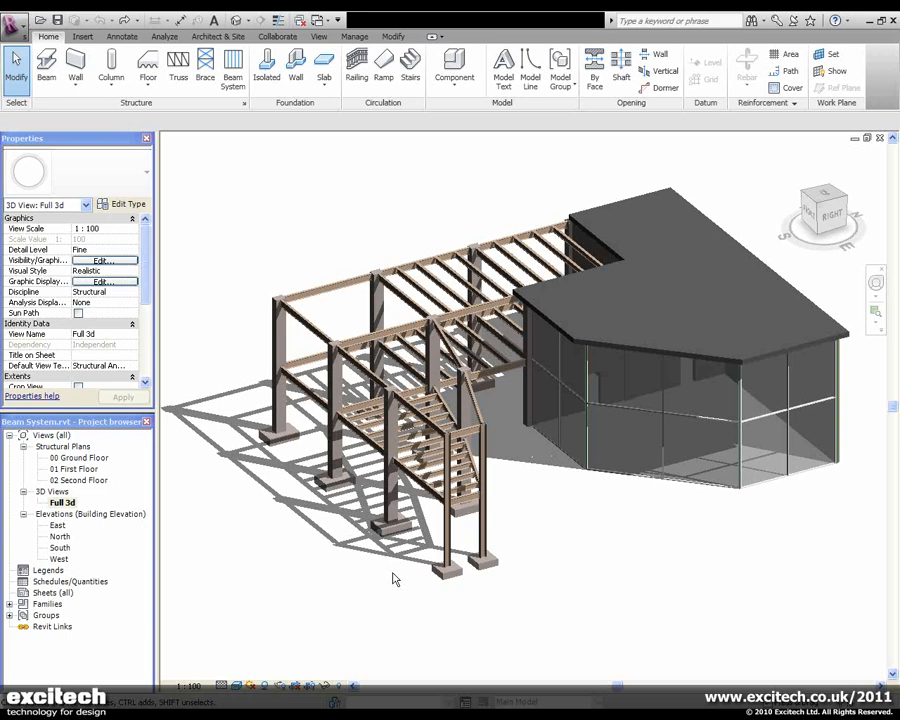
- Open the 01 First Floor structural plan from the Project Browser
double_click(76, 468)
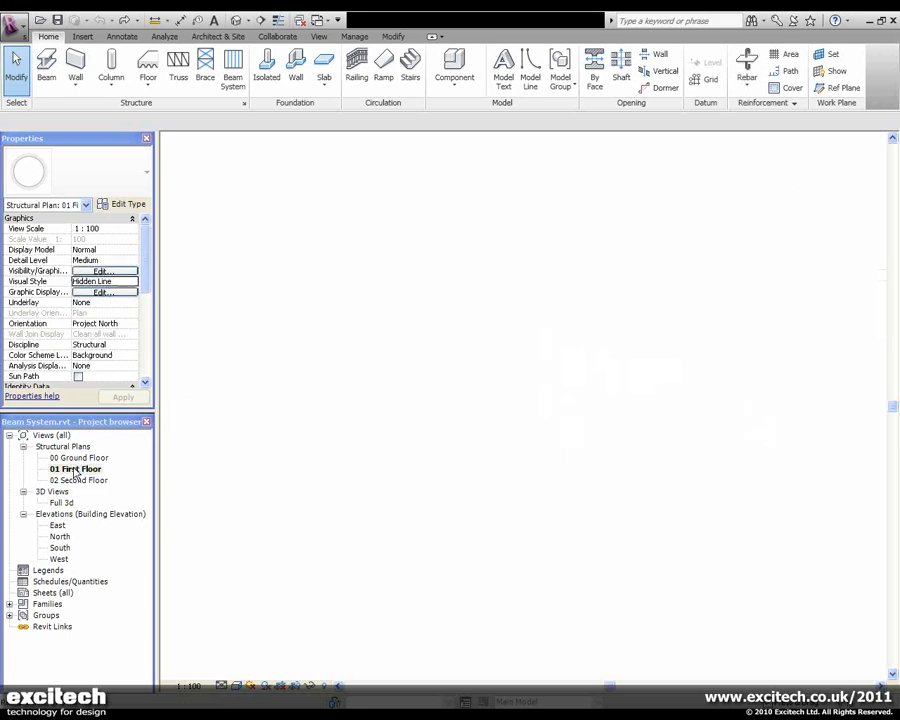
double_click(76, 468)
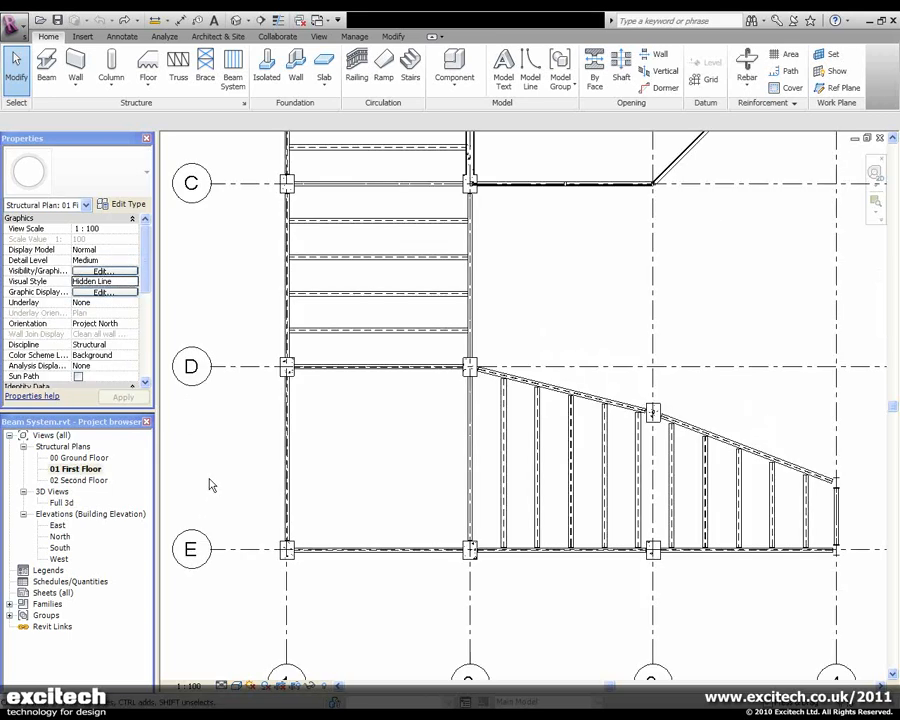
mouse_move(220, 404)
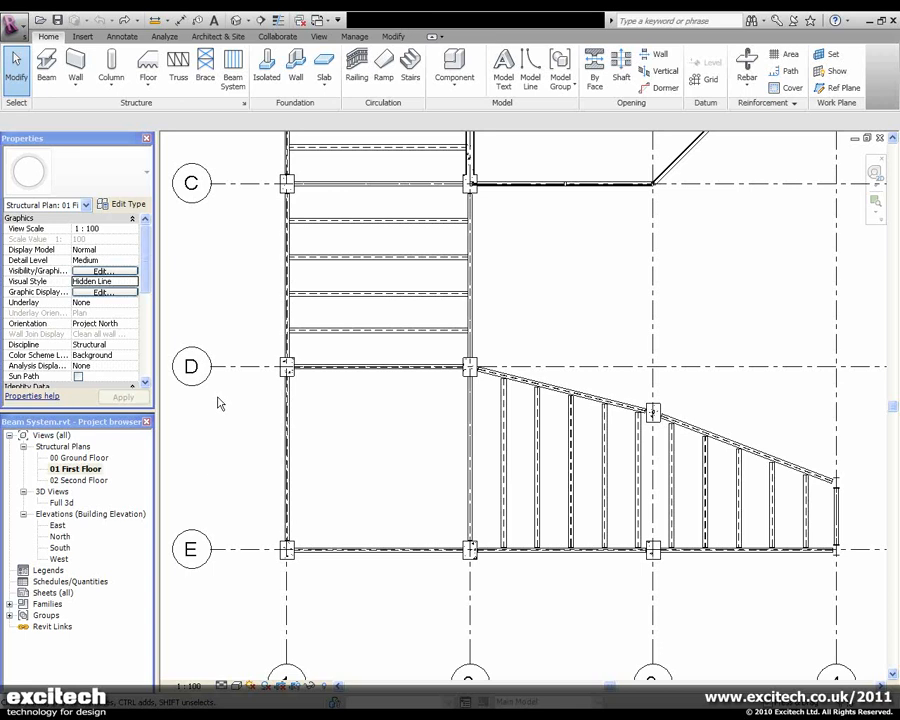
mouse_move(232, 68)
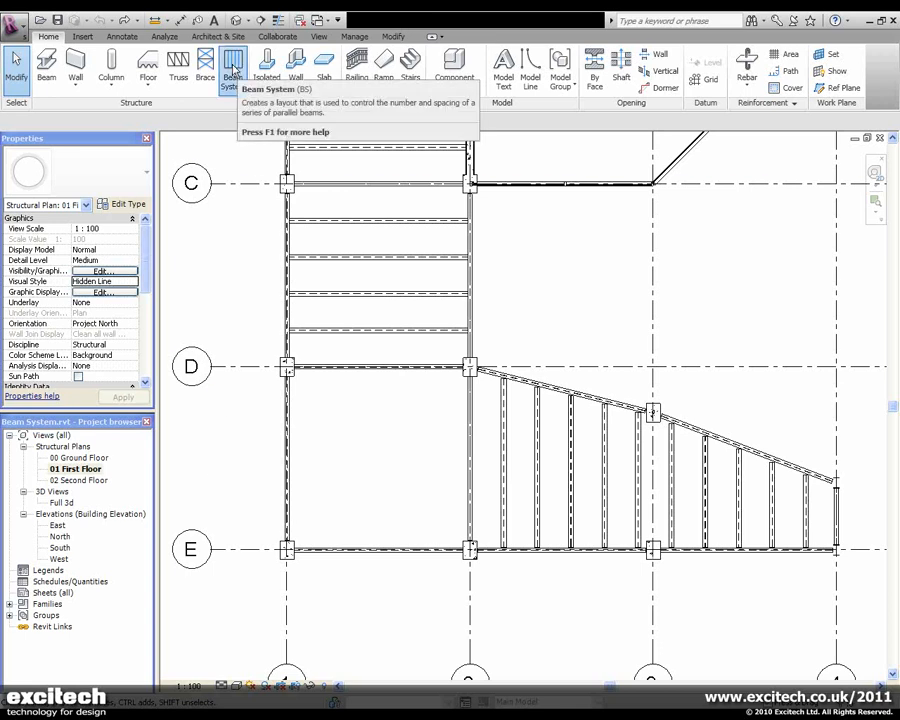
- Start the Beam System tool with Beginning justification and fixed-distance layout
click(232, 64)
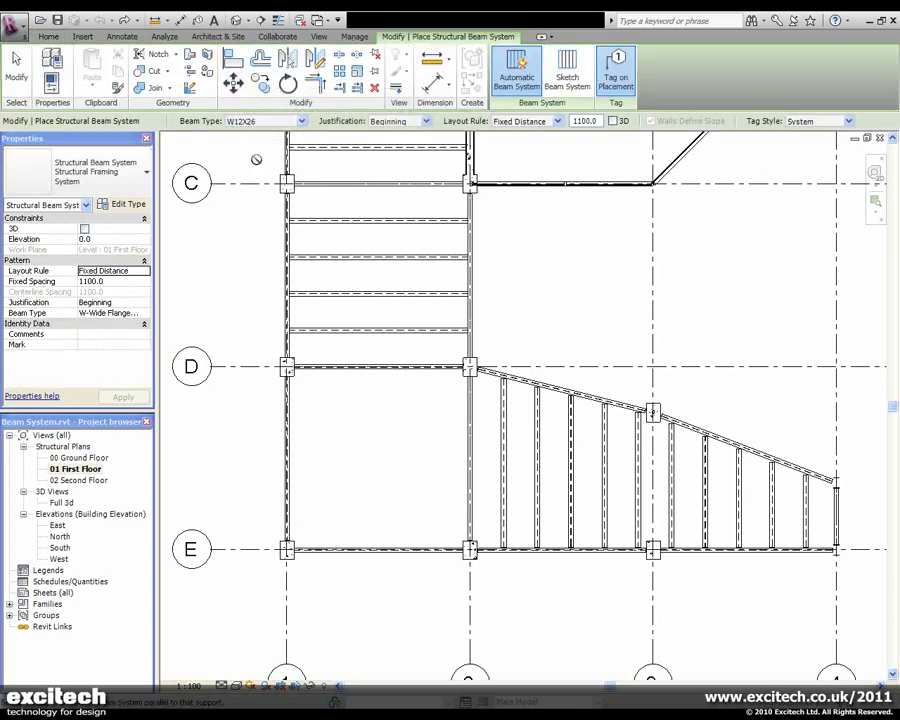
mouse_move(384, 158)
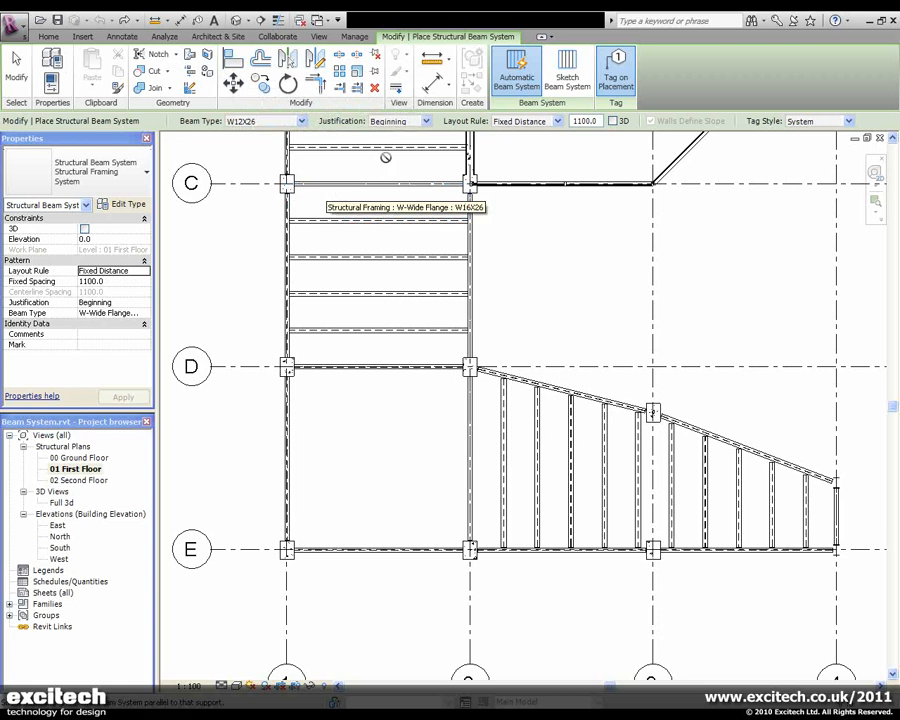
click(420, 120)
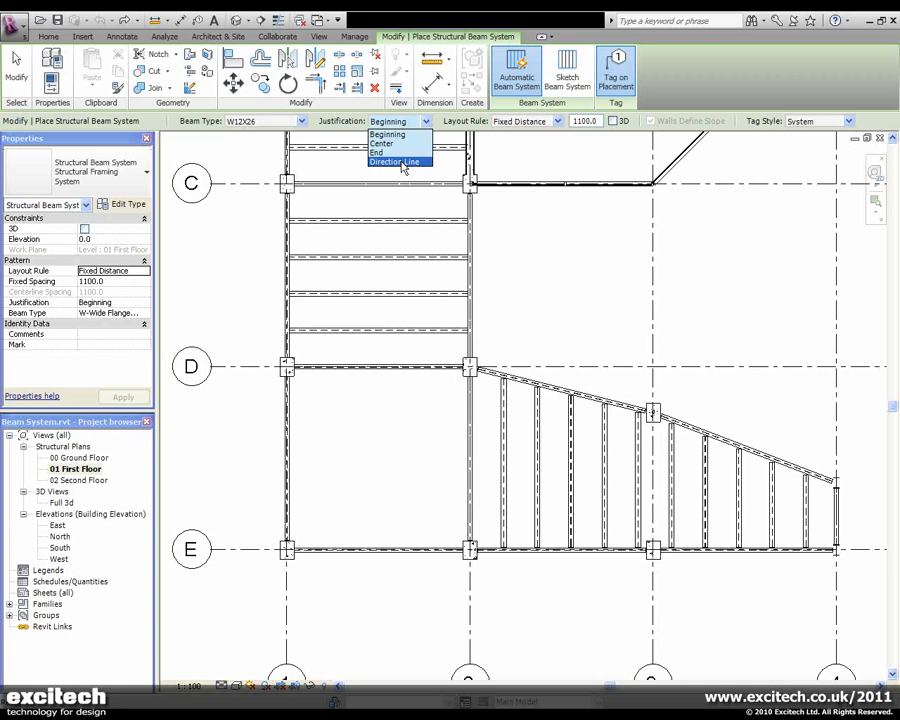
click(388, 132)
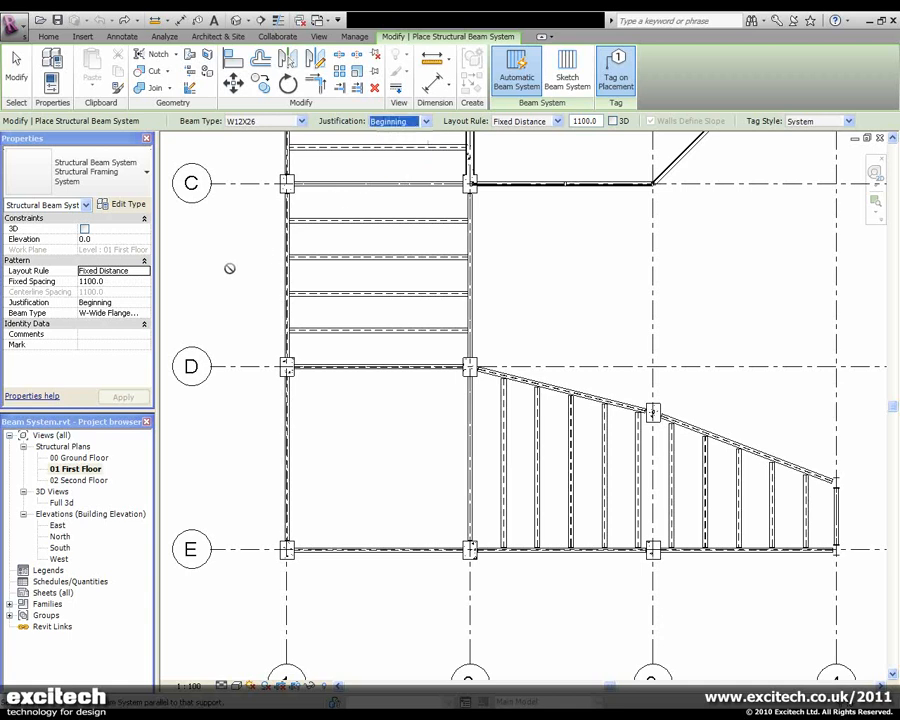
mouse_move(196, 476)
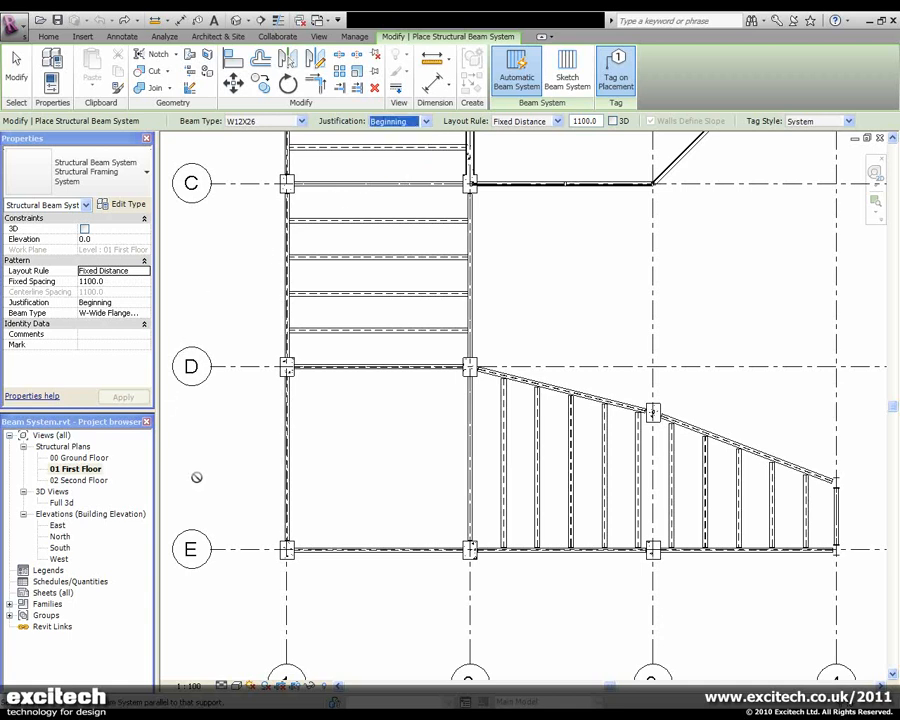
mouse_move(260, 480)
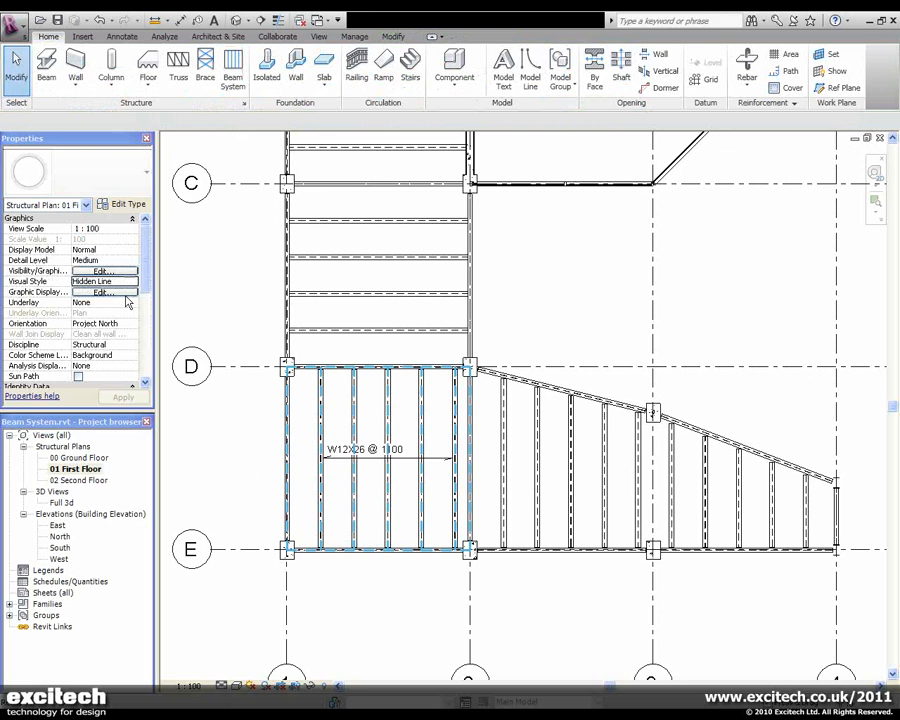
click(310, 516)
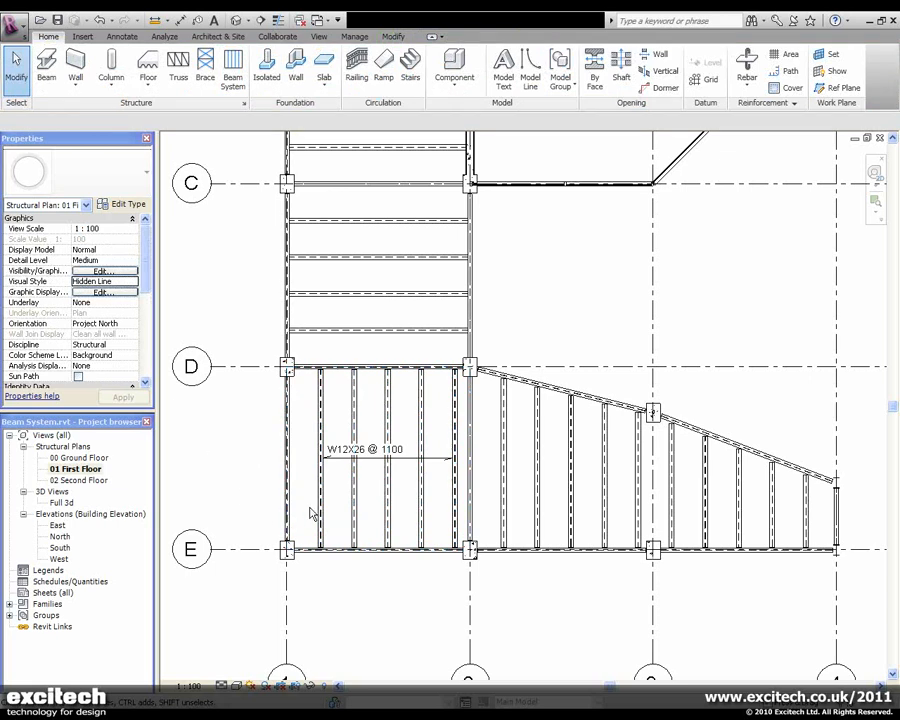
click(376, 460)
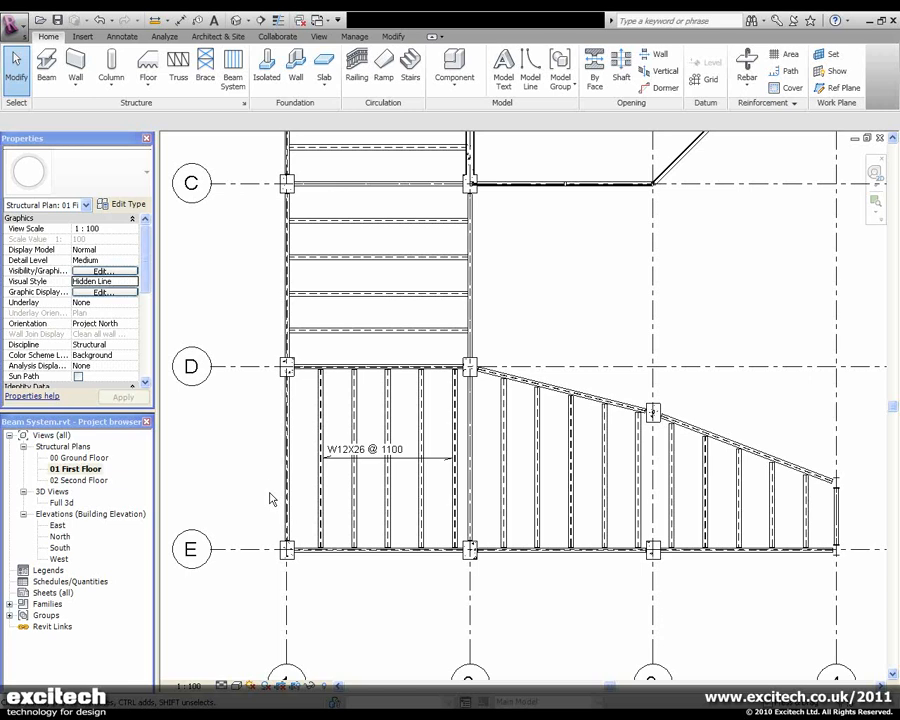
click(376, 460)
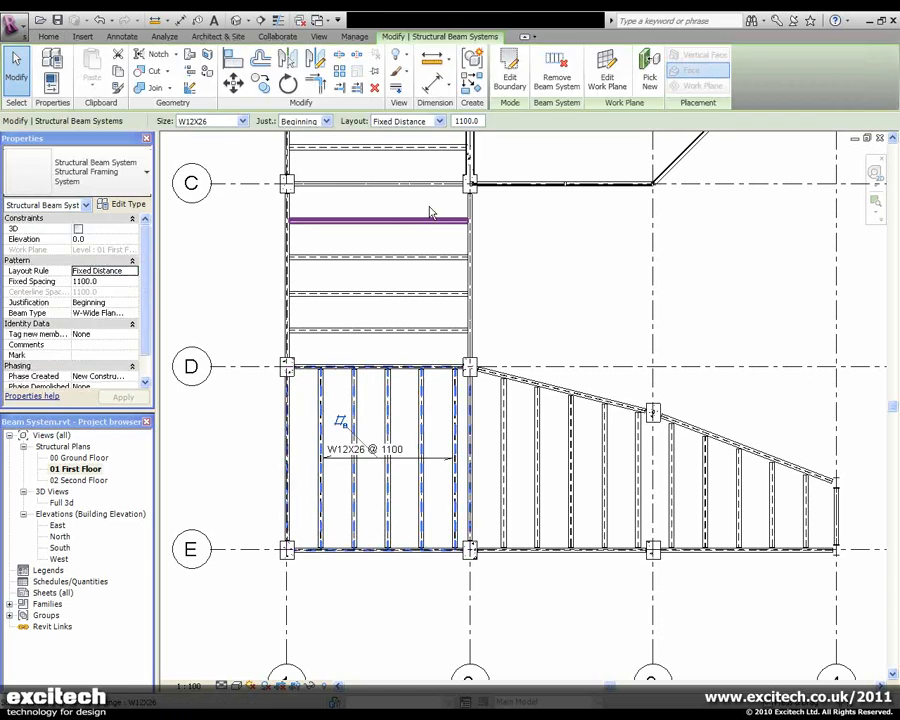
- Edit the D–E beam system boundary and set its justification to Direction Line
click(510, 70)
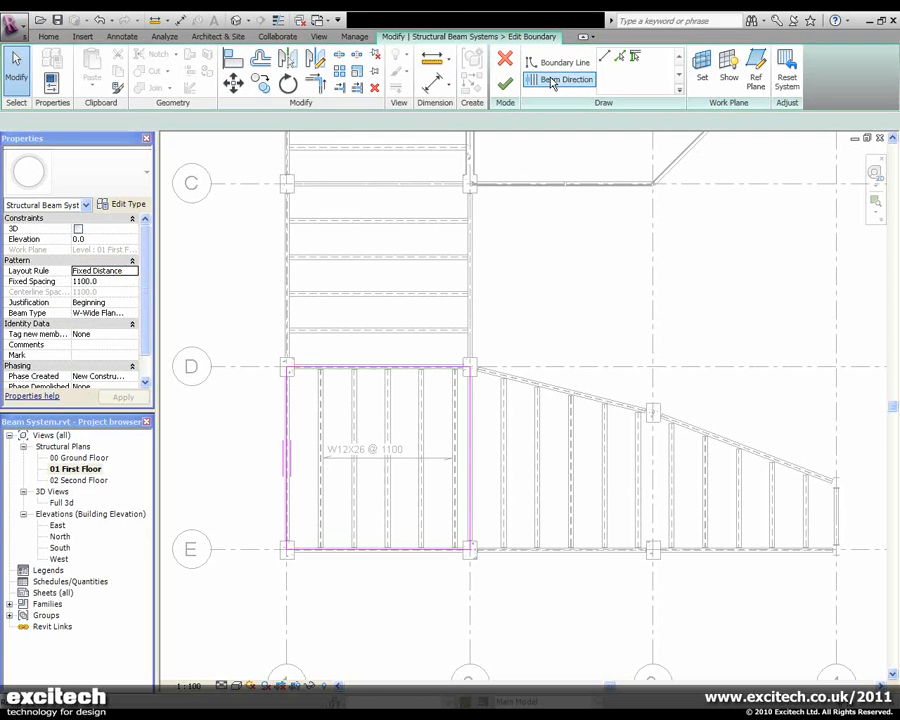
mouse_move(558, 80)
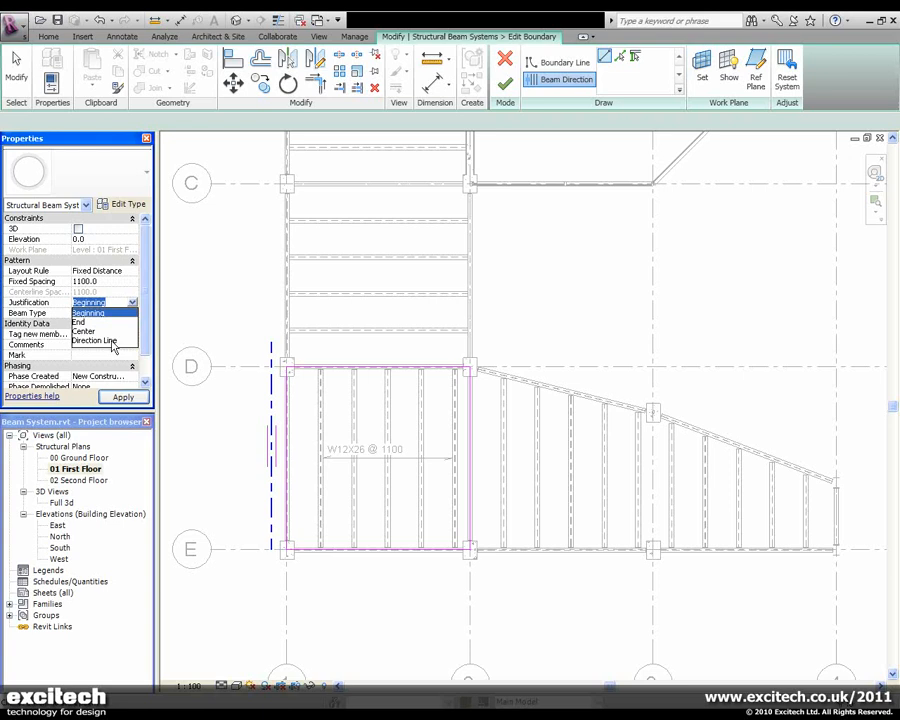
click(92, 340)
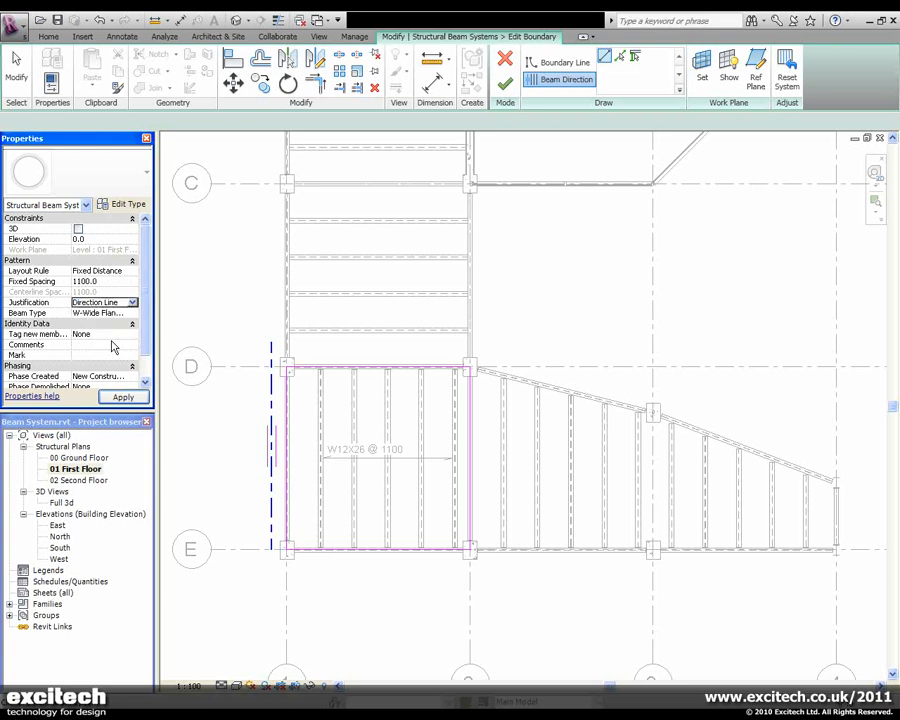
click(122, 396)
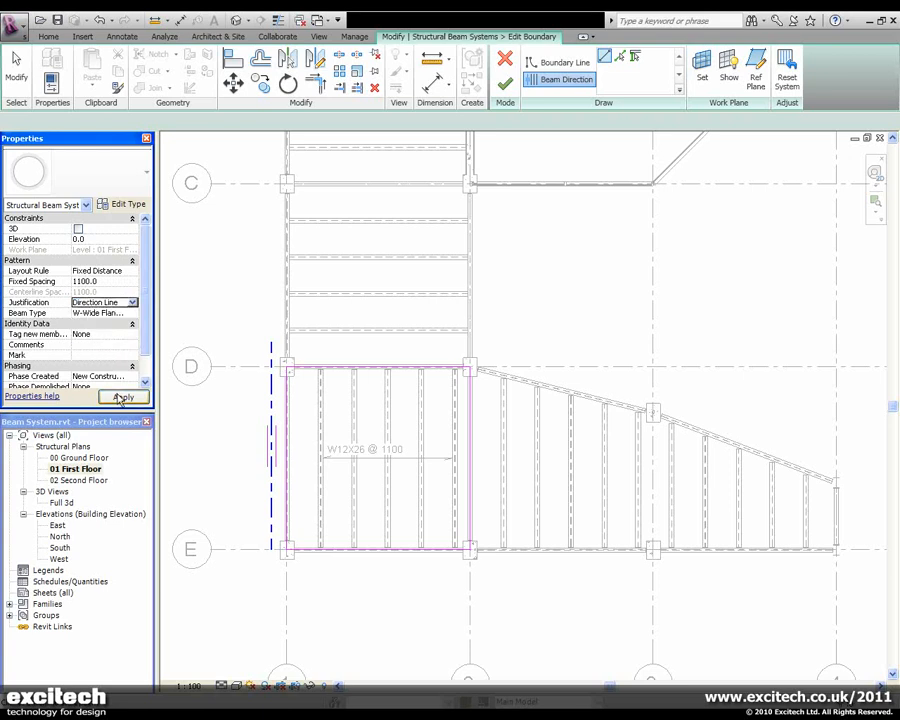
click(122, 396)
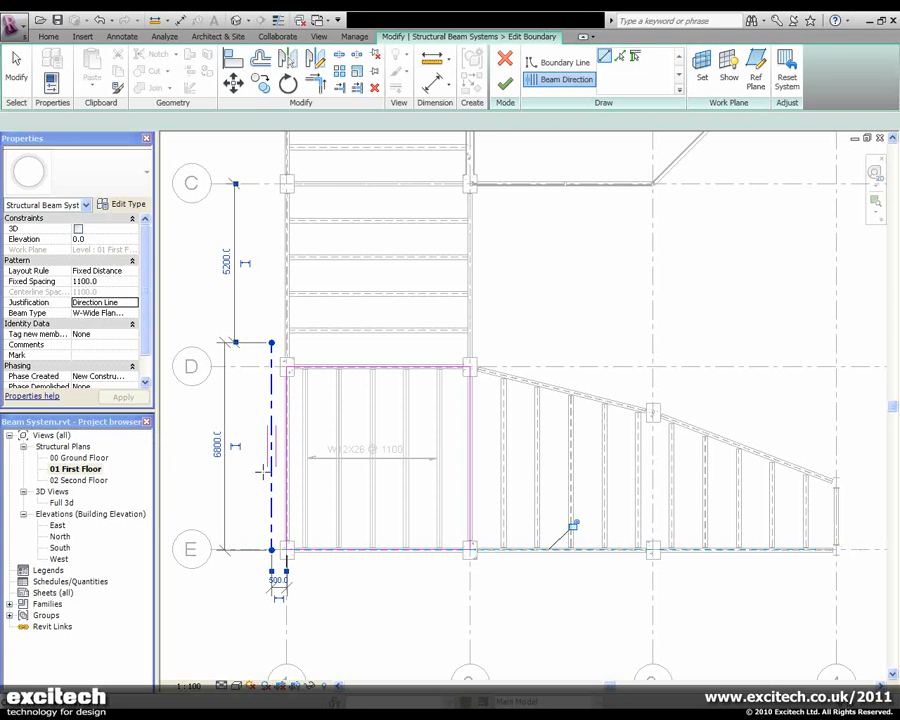
mouse_move(352, 284)
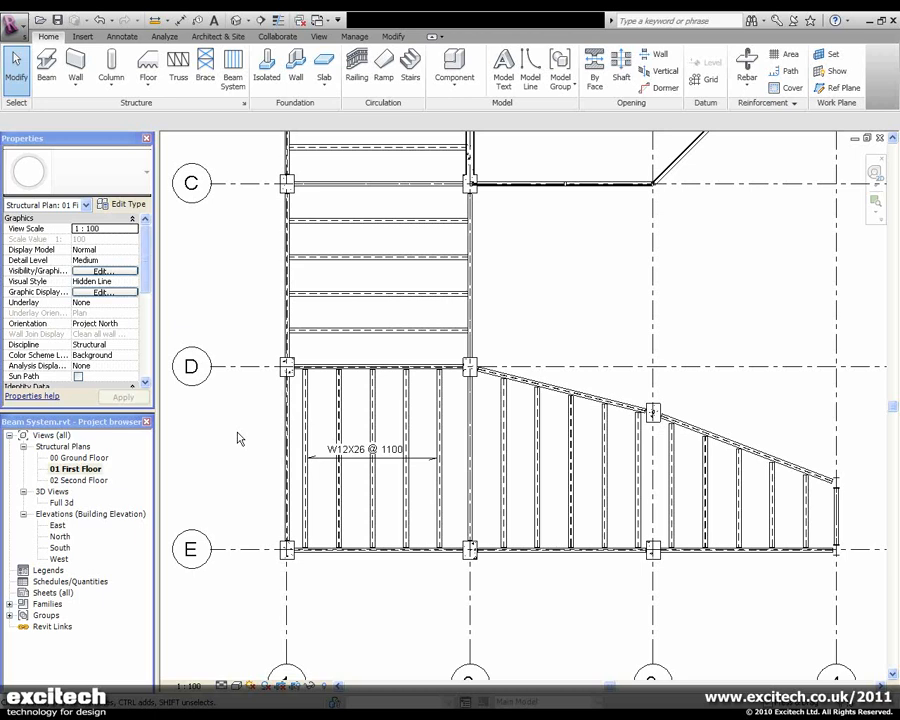
- Finish the D–E edit and select the sloped beam system on the right
click(406, 410)
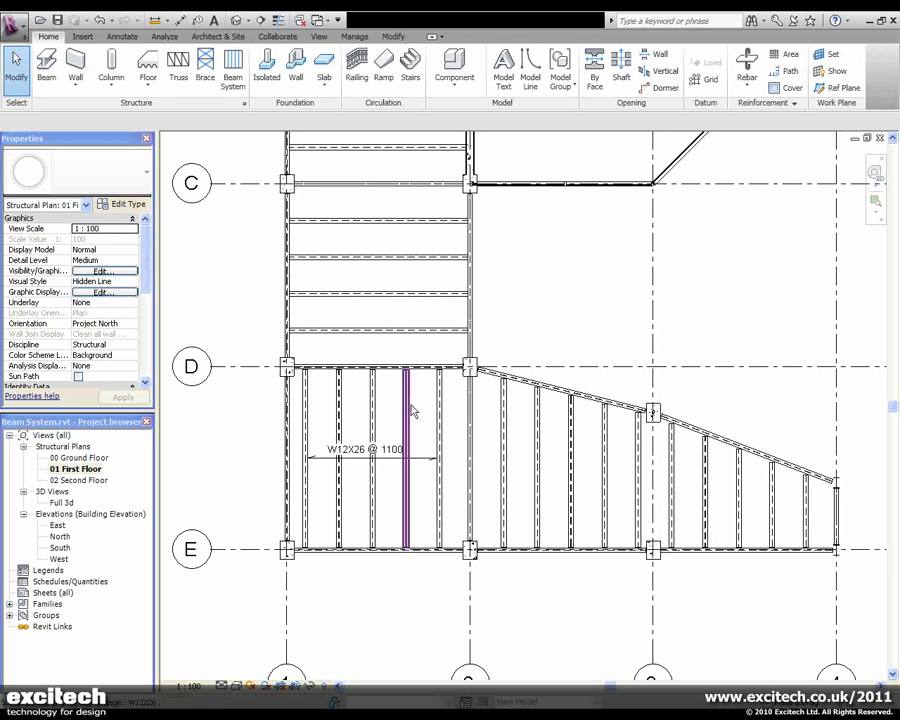
click(512, 380)
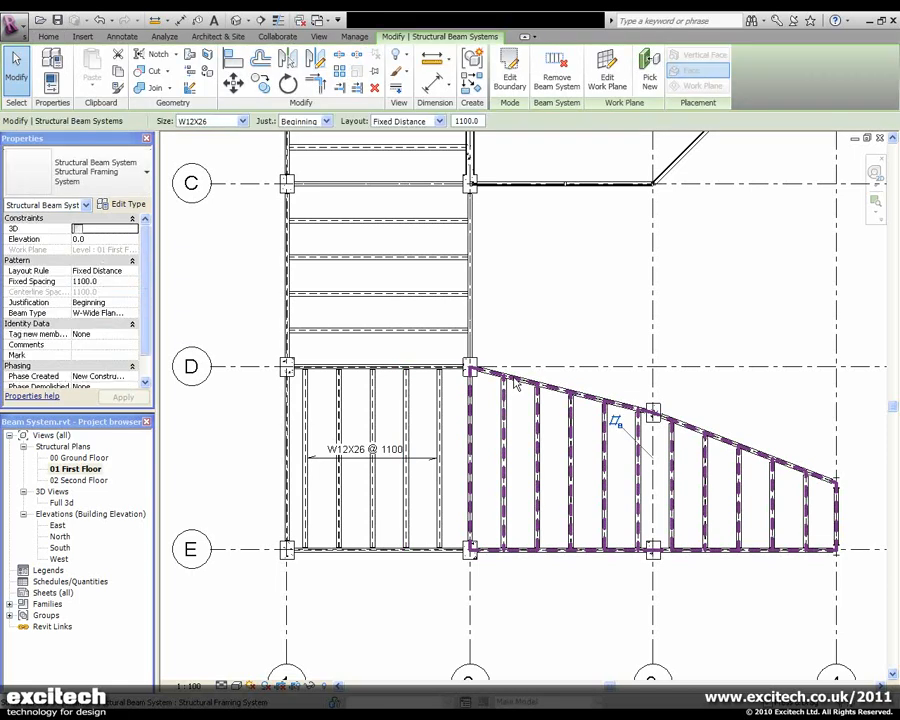
- Edit the sloped beam system's boundary and choose Beam Direction by Pick Supports
click(546, 318)
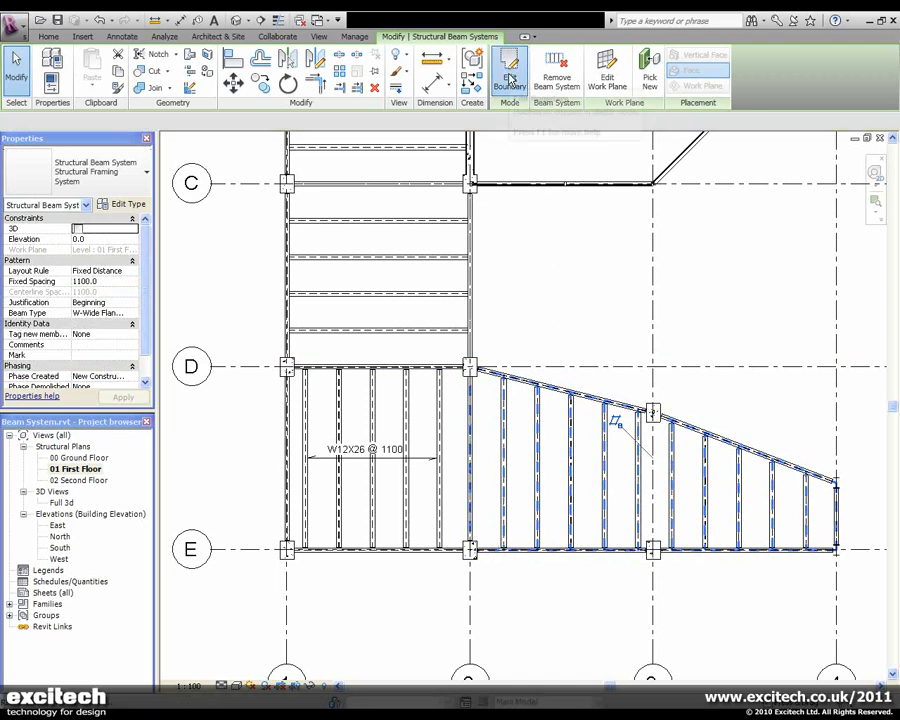
click(510, 68)
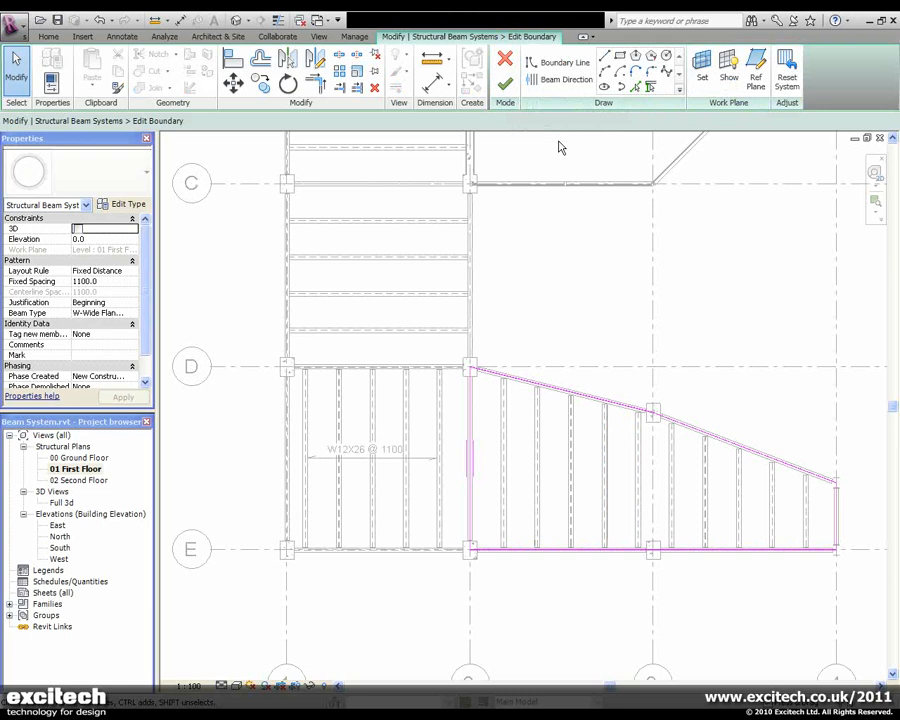
click(560, 80)
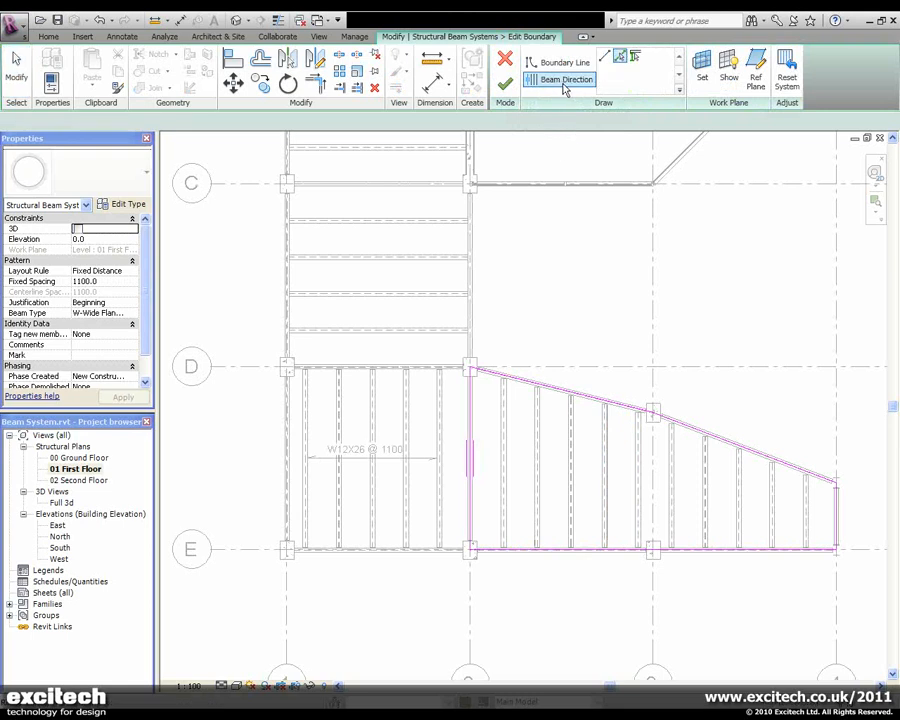
mouse_move(634, 56)
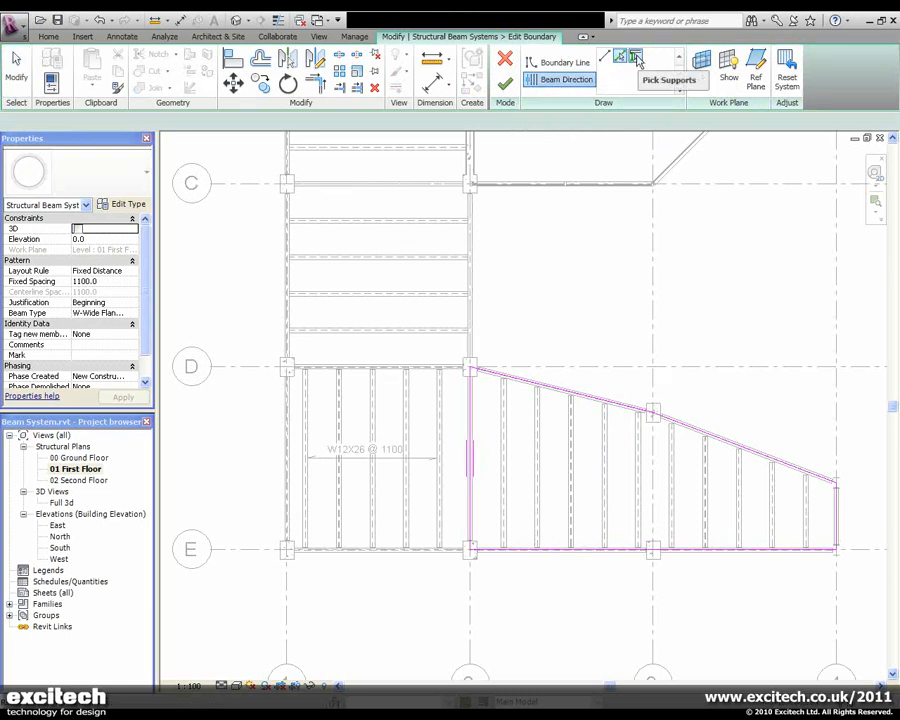
click(636, 56)
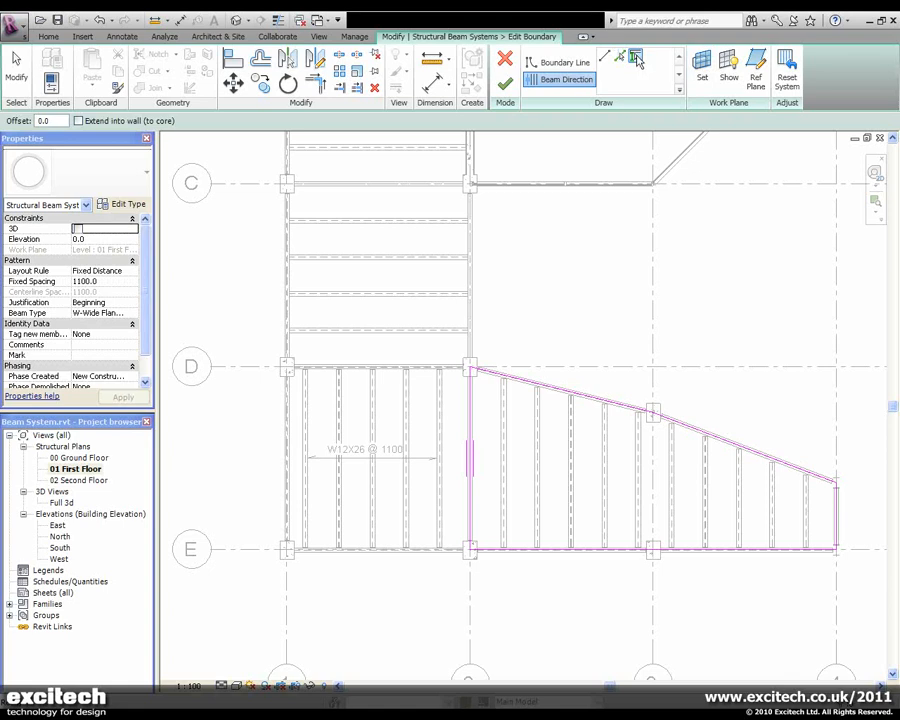
- Pick the diagonal support beam as the new direction and finish the edit
click(472, 250)
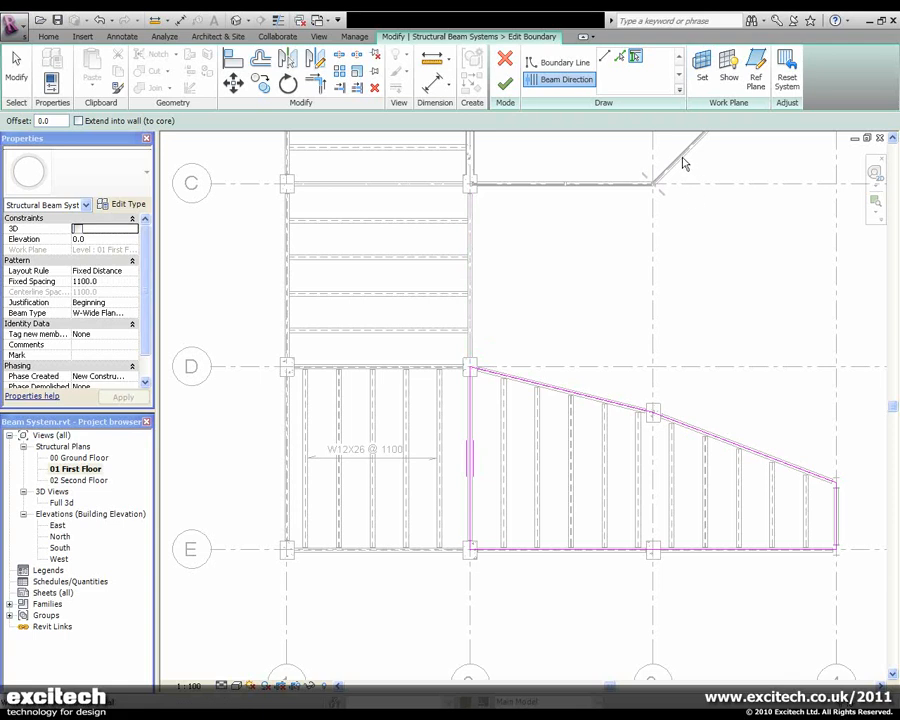
click(652, 184)
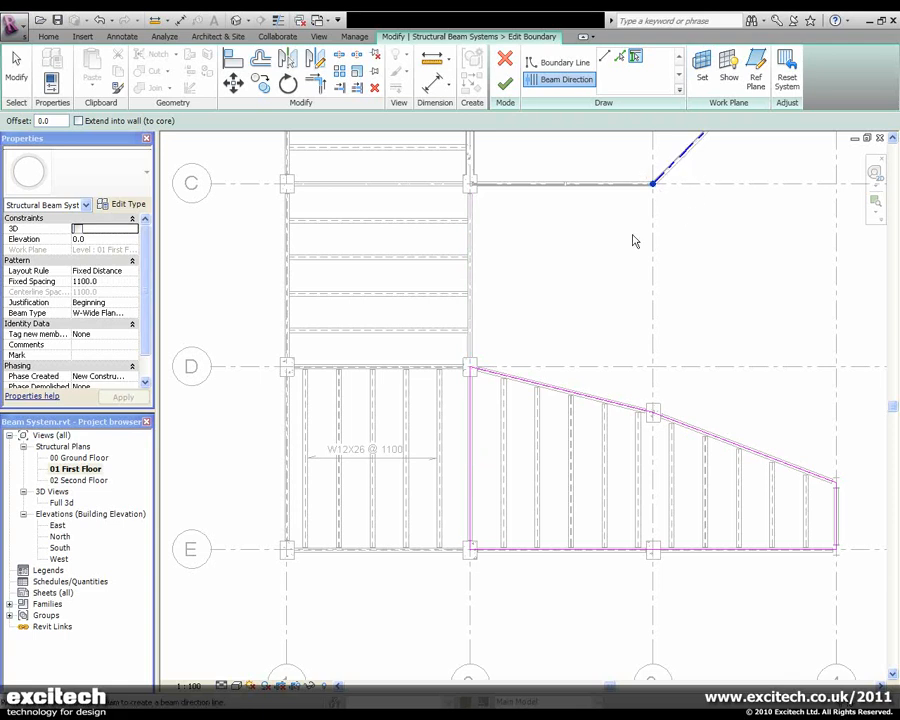
click(504, 86)
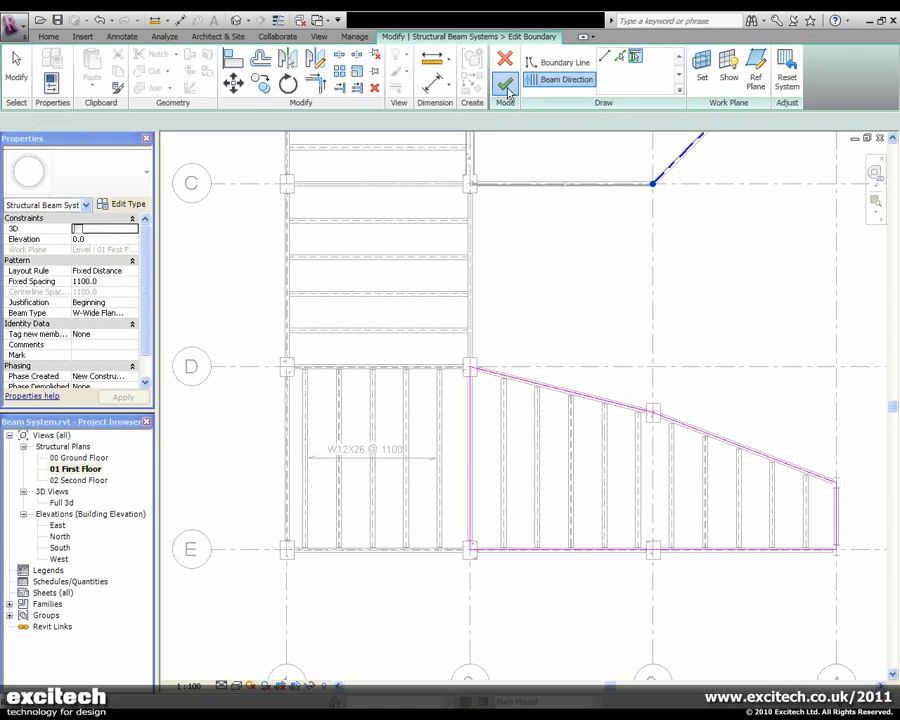
click(504, 62)
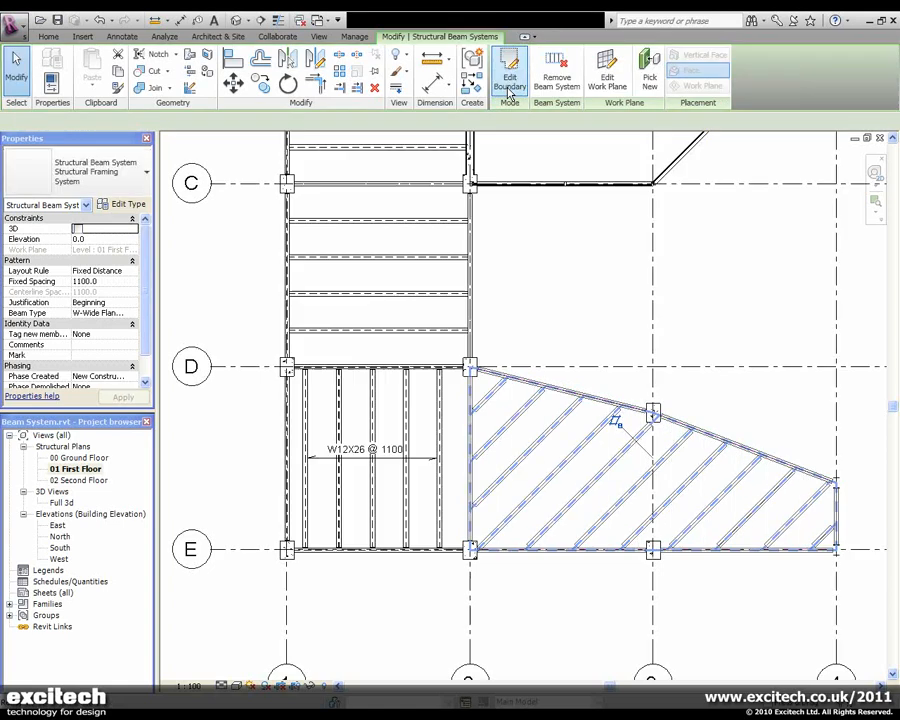
click(510, 70)
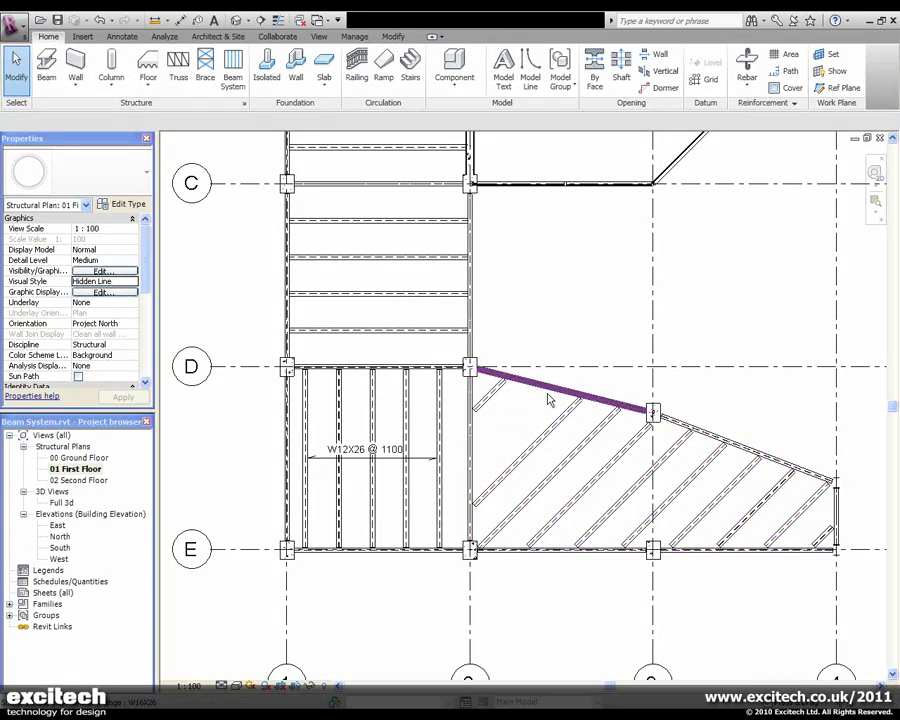
- Select the rectangular D–E beam system of W12X26 beams at 1100 spacing
click(548, 396)
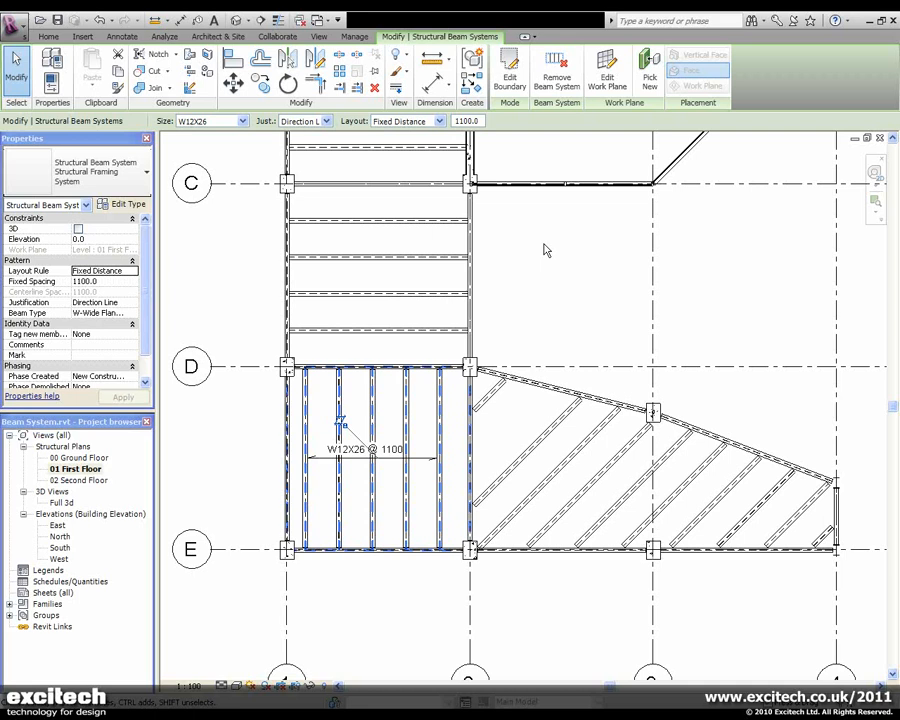
mouse_move(556, 68)
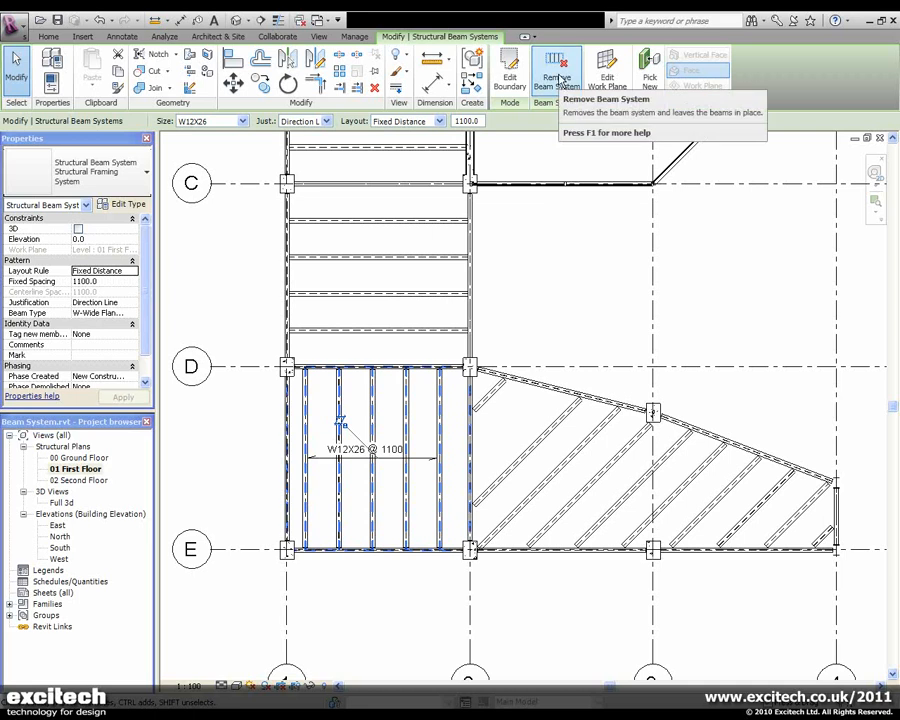
- Remove the rectangular D–E beam system, leaving its beams, and select a leftover beam
click(556, 64)
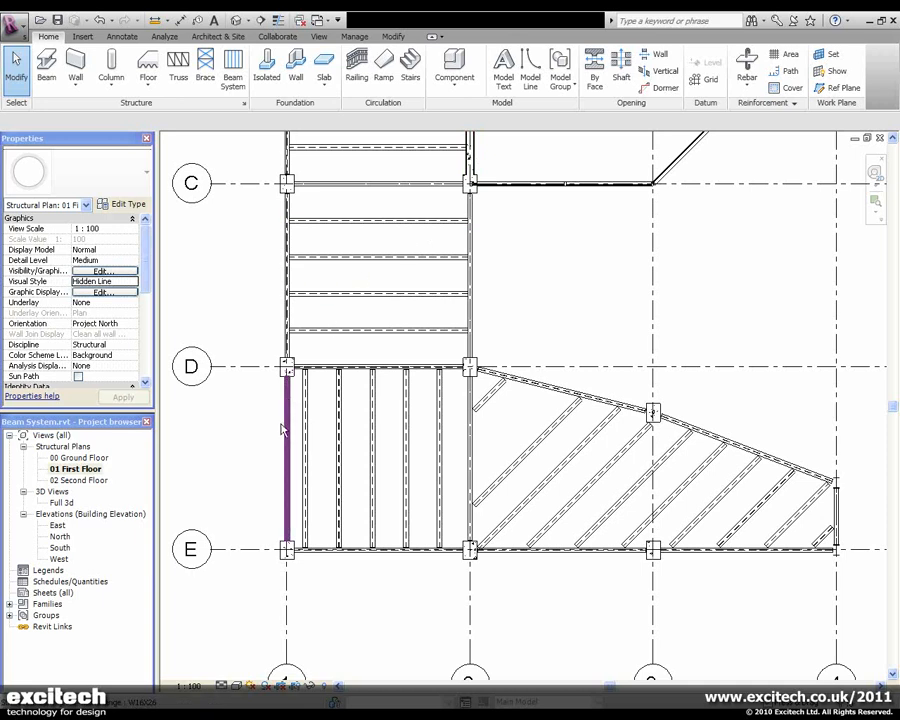
click(328, 432)
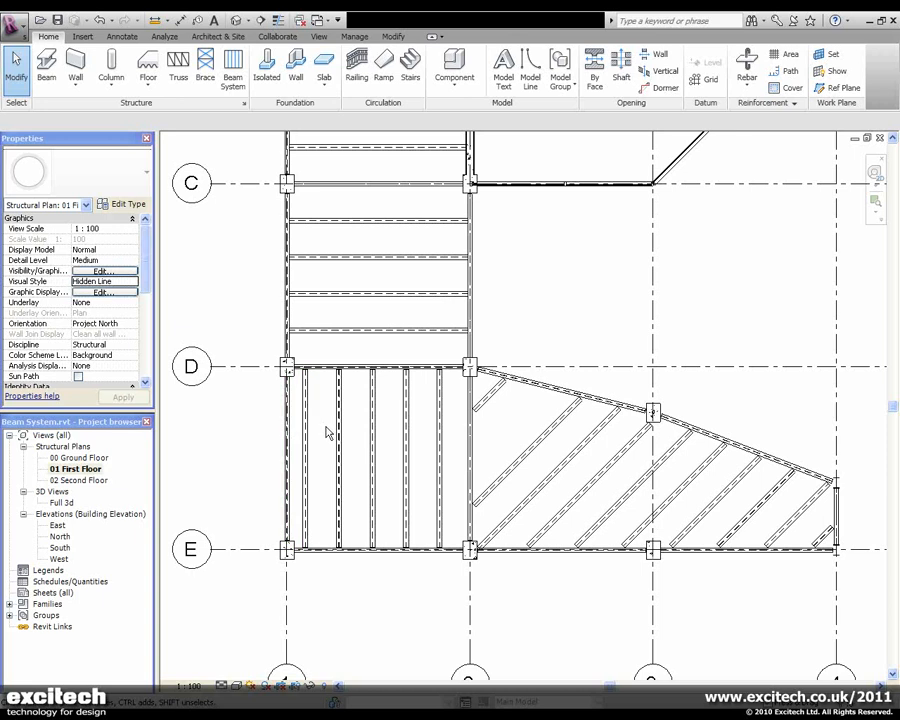
click(436, 430)
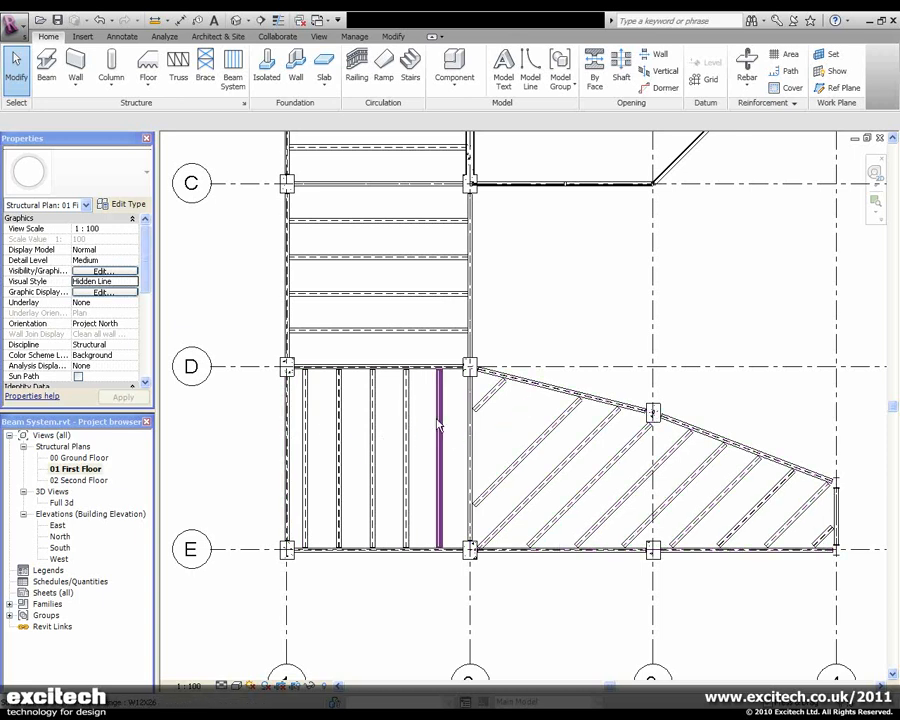